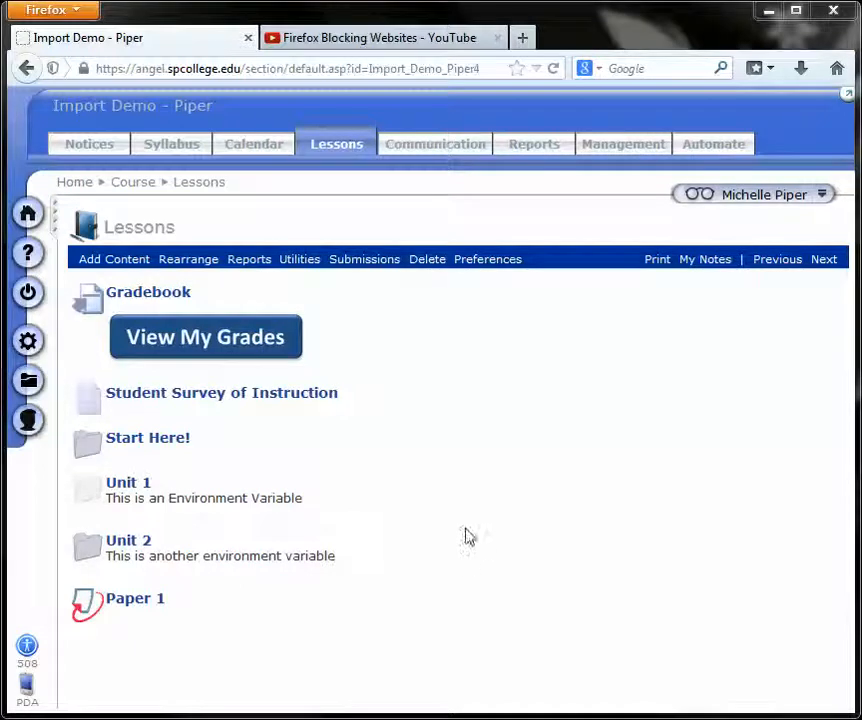
mouse_move(340, 190)
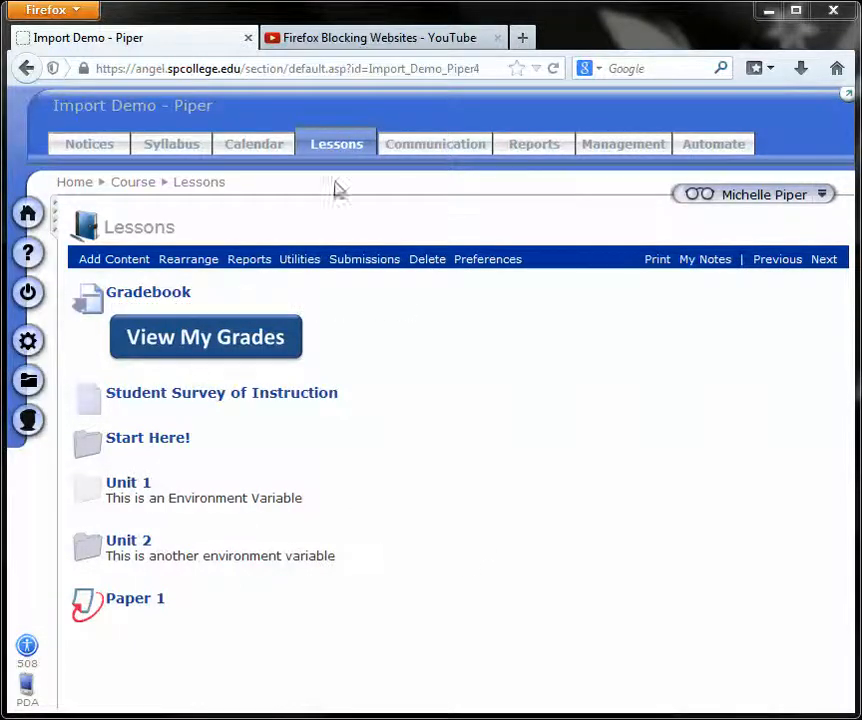
mouse_move(168, 230)
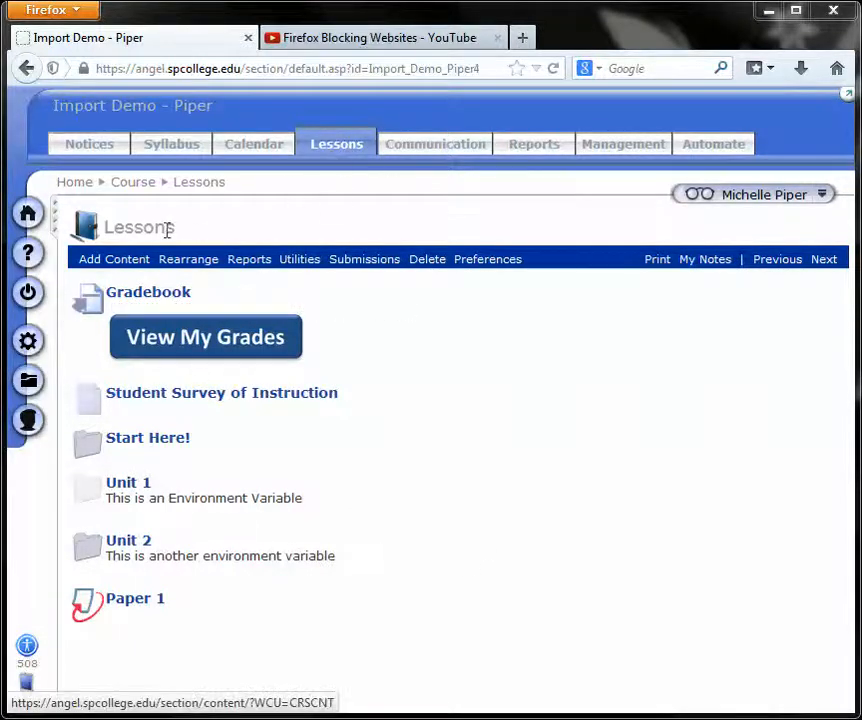
Step: Begin adding new content to the Import Demo course's Lessons page
click(112, 260)
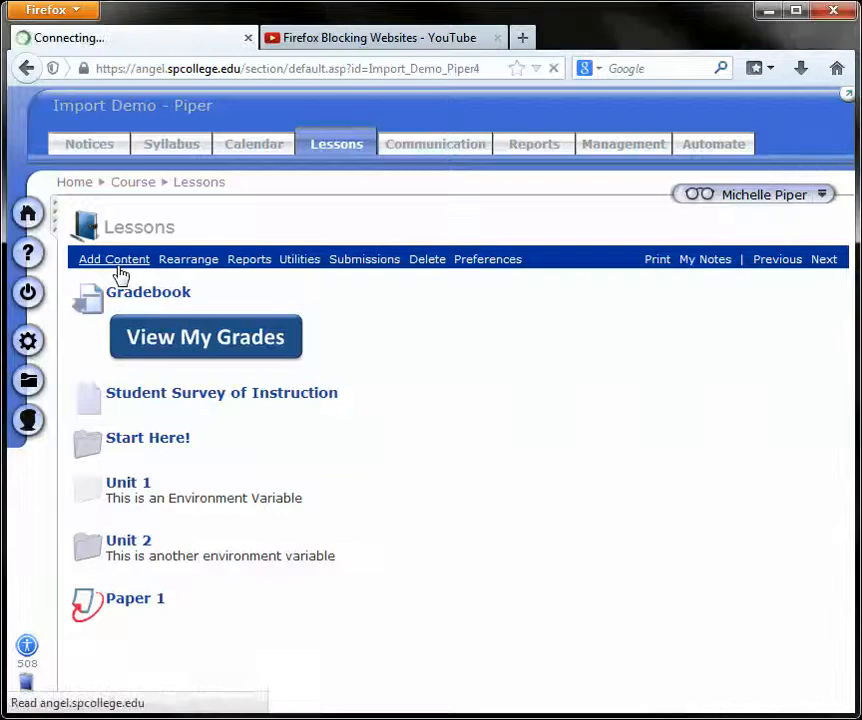
Step: Create a new Page item in advanced editing mode and enter 'Youtube' in its Title field
click(112, 260)
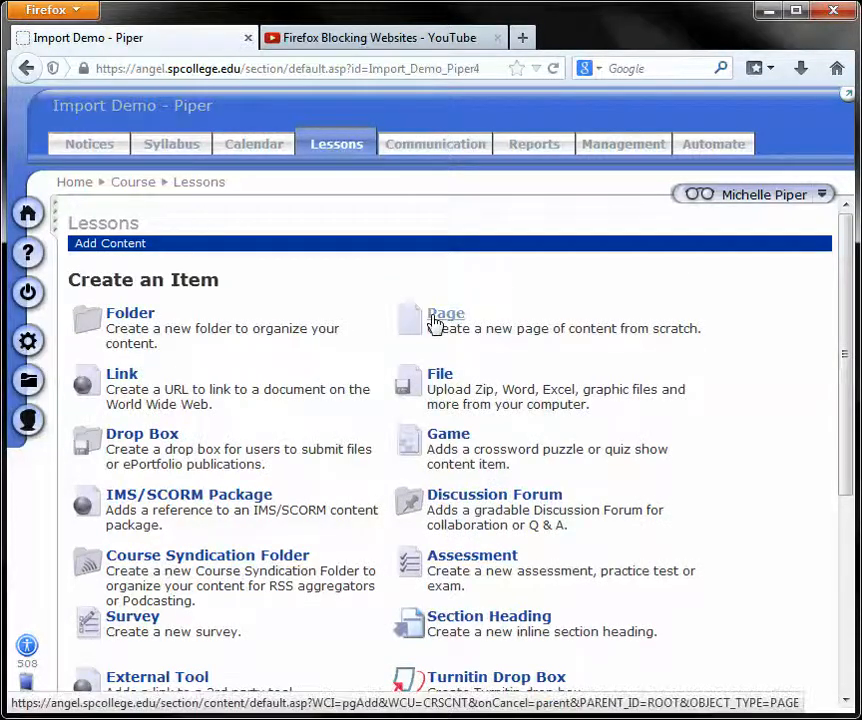
click(446, 312)
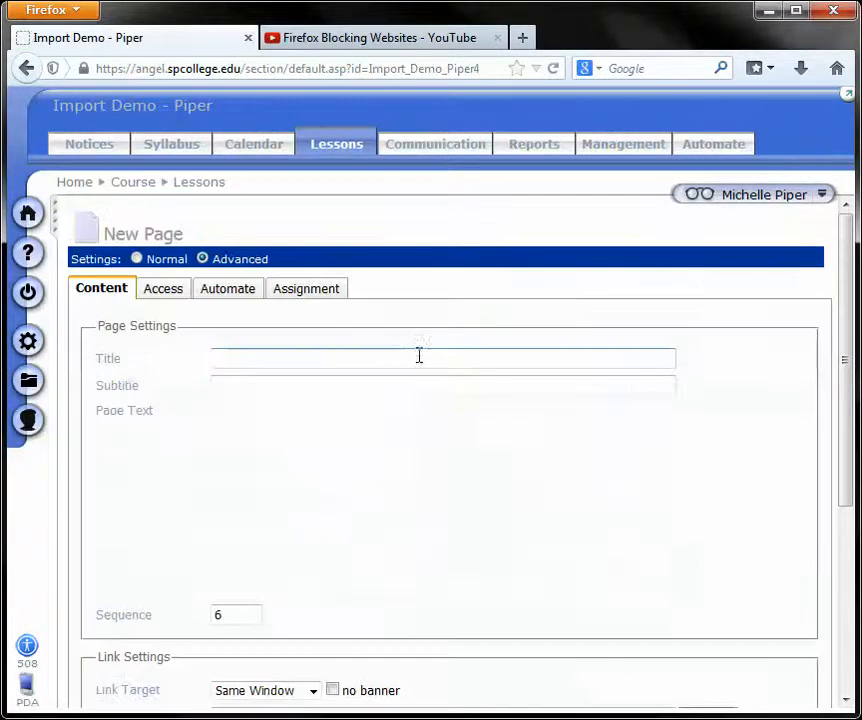
click(202, 260)
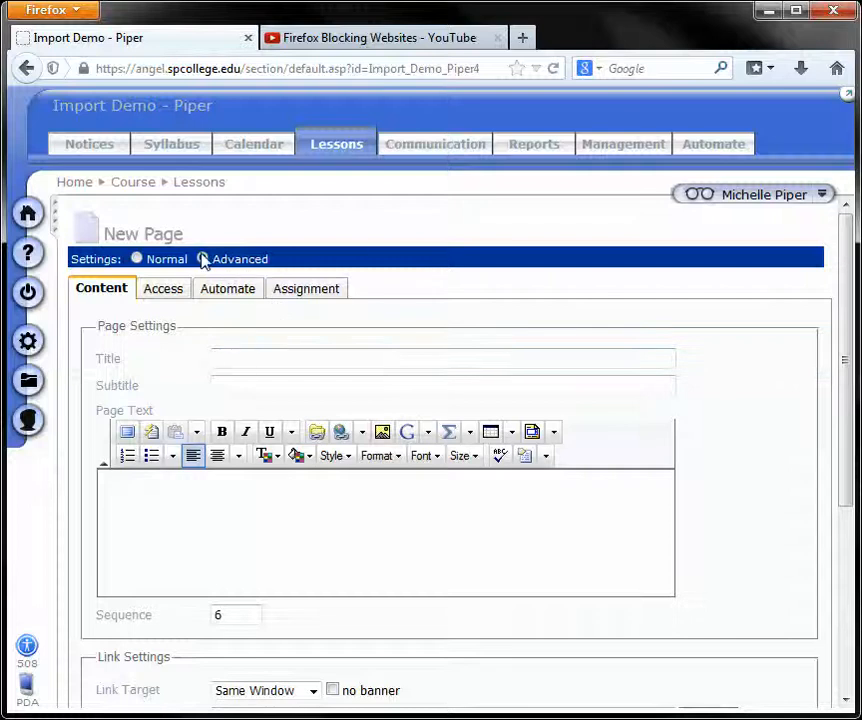
click(202, 258)
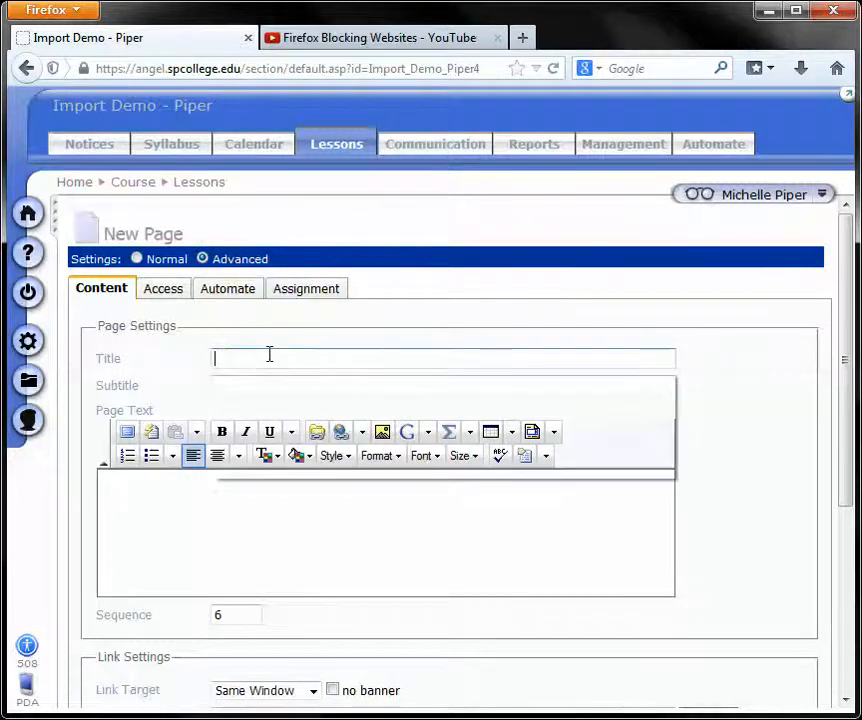
click(444, 356)
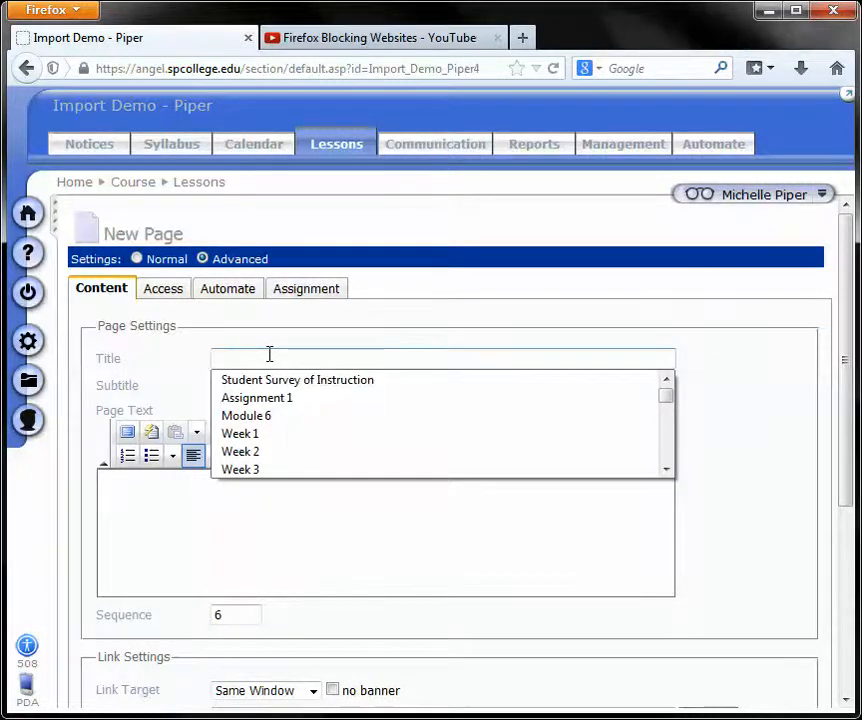
text(Youtube Video)
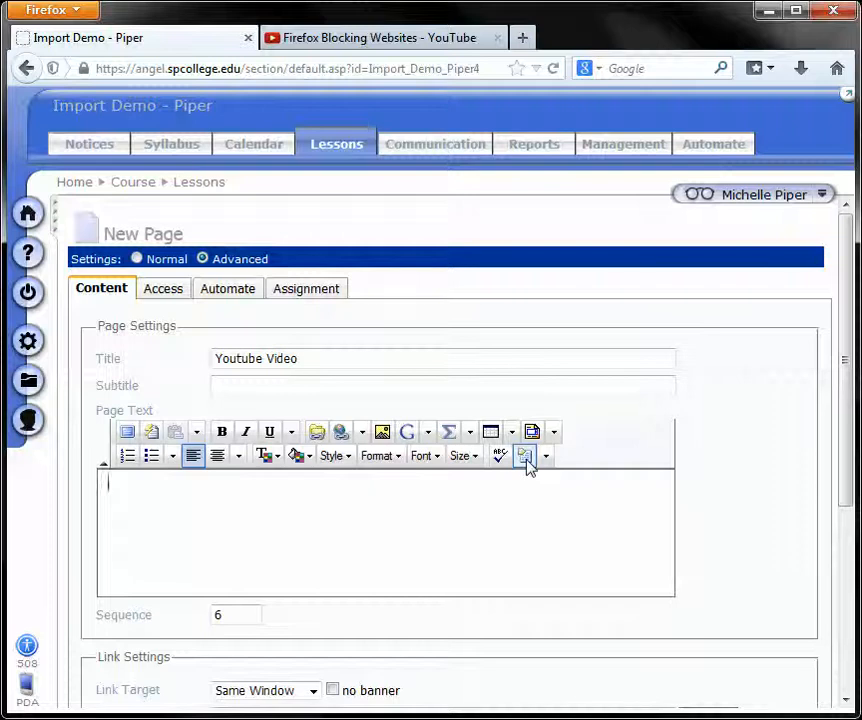
mouse_move(524, 456)
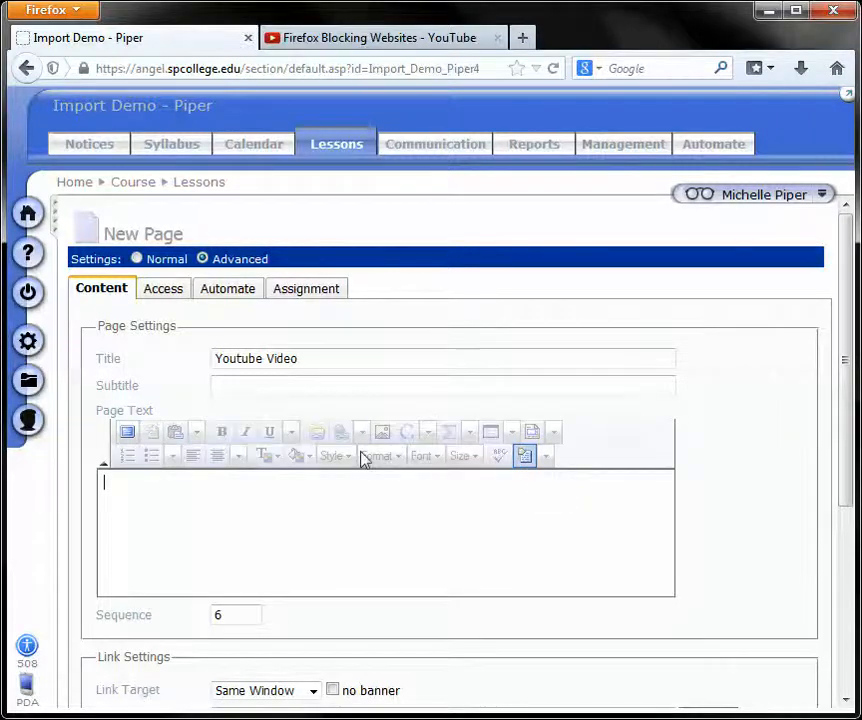
mouse_move(348, 512)
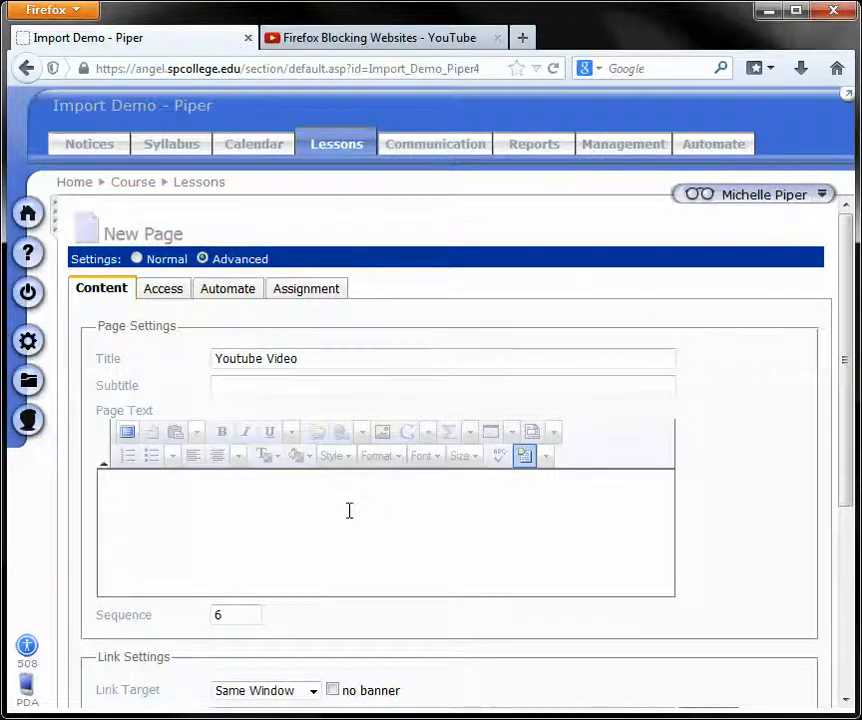
Step: Place the cursor in the Page Text source view, ready for the embed code
click(380, 36)
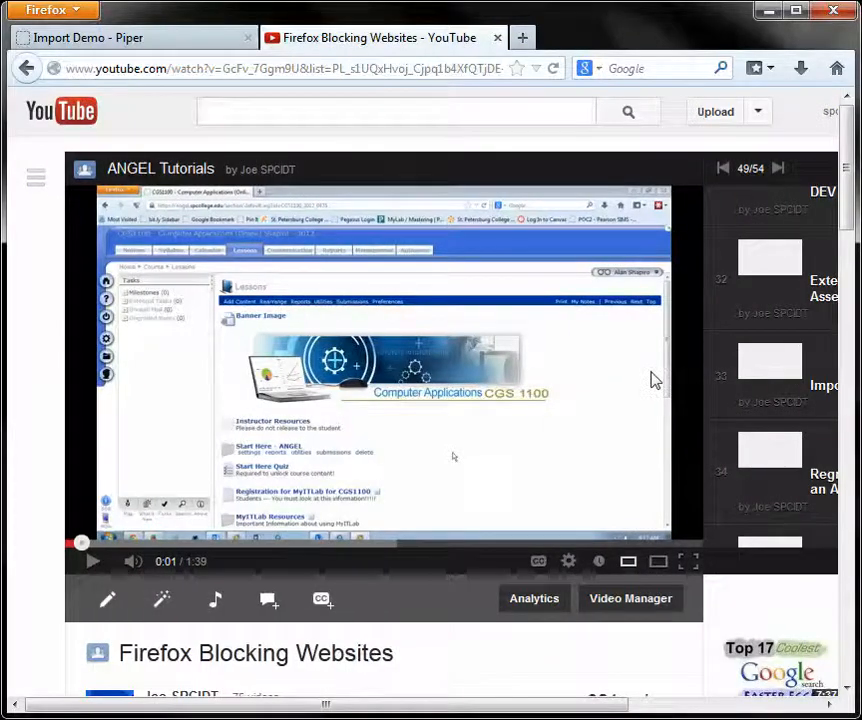
Step: Copy the iframe embed code for the Firefox Blocking Websites video via Share > Embed
scroll(down, 3)
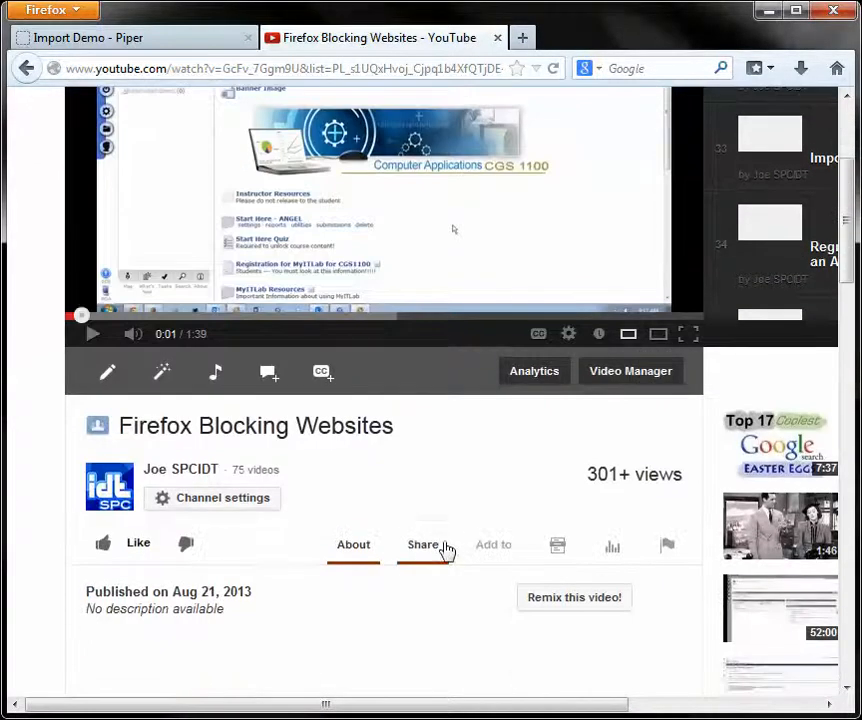
click(422, 544)
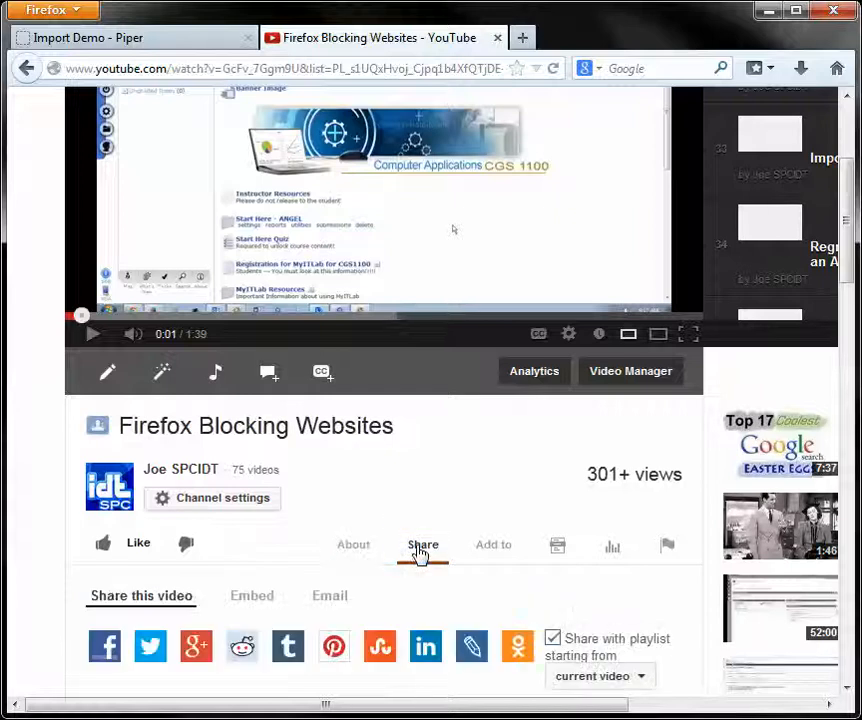
scroll(down, 3)
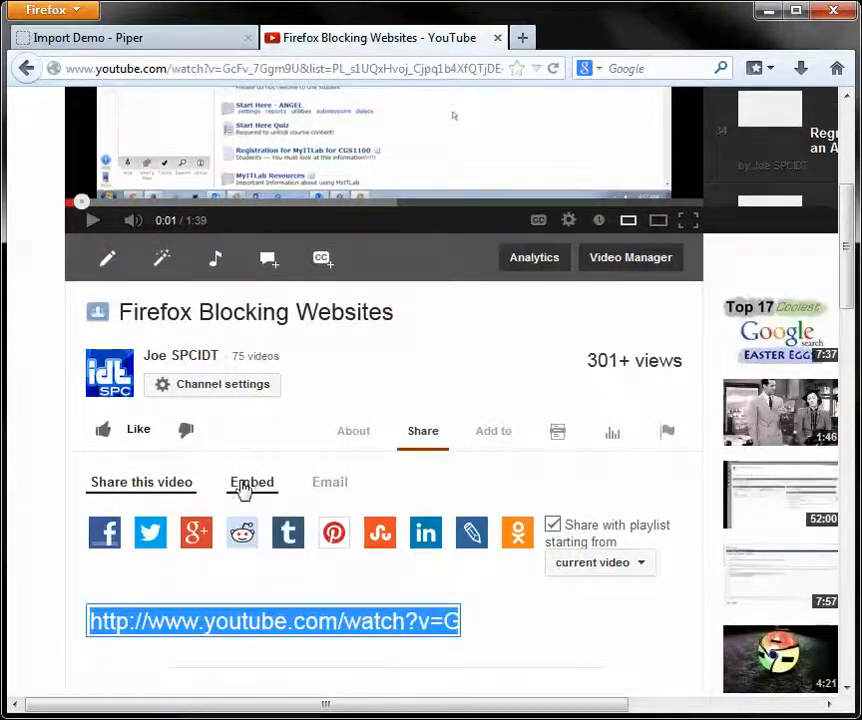
click(250, 482)
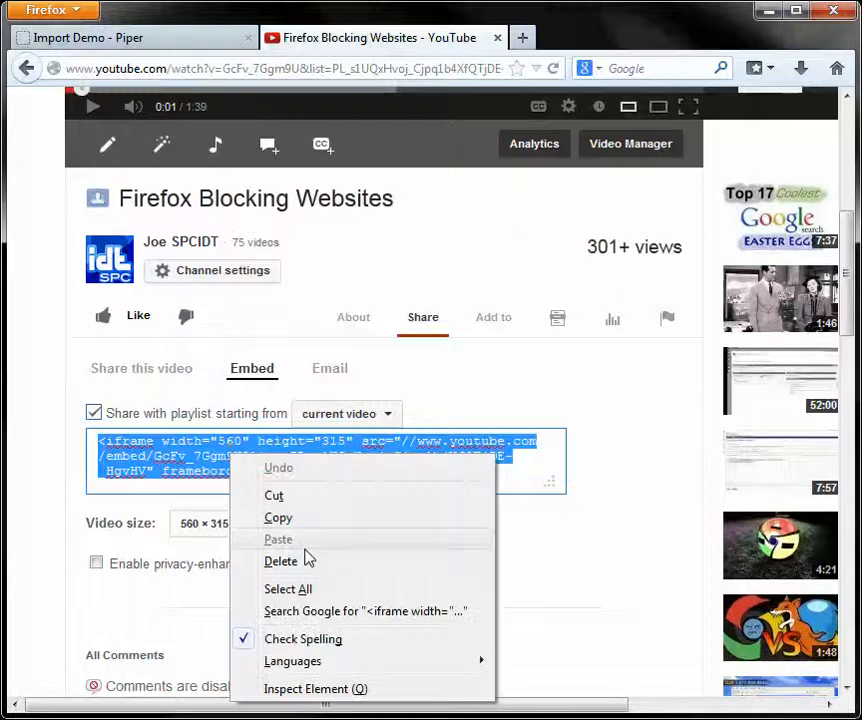
click(278, 516)
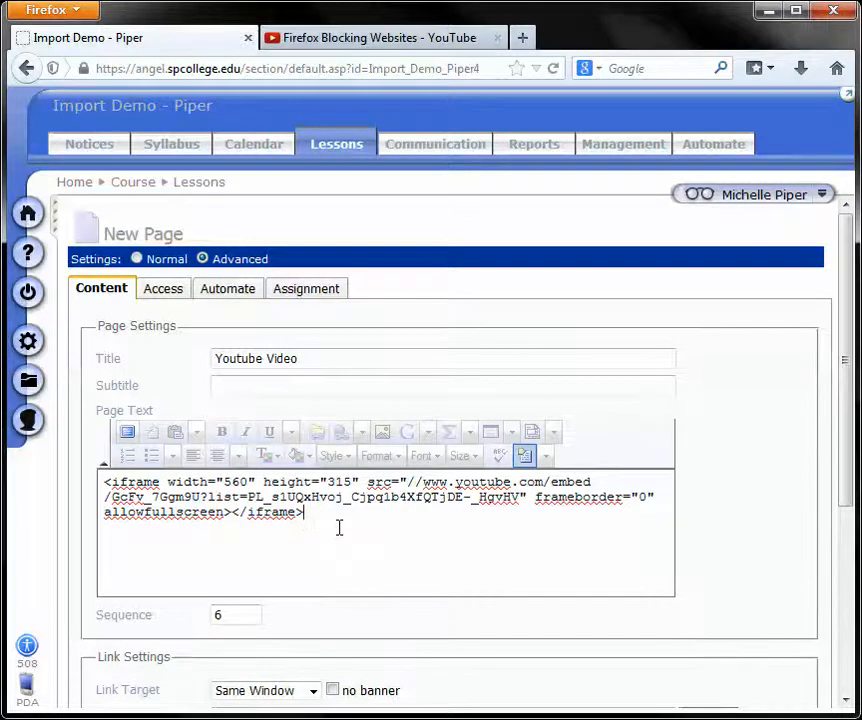
Step: Save the Youtube Video page containing the pasted iframe embed code
click(92, 692)
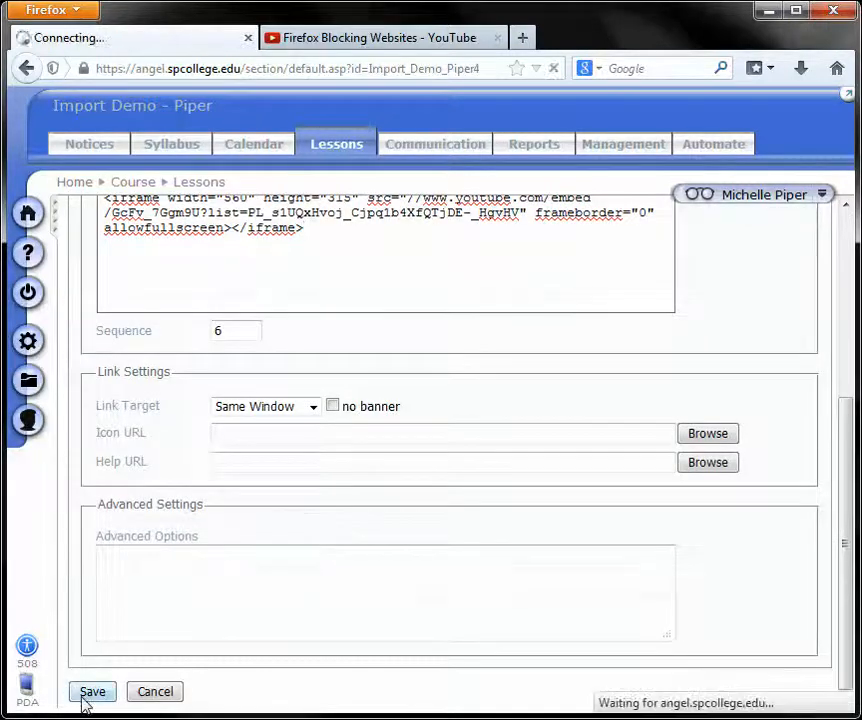
Step: View the new Youtube Video page from the Lessons list with its embedded player
click(92, 692)
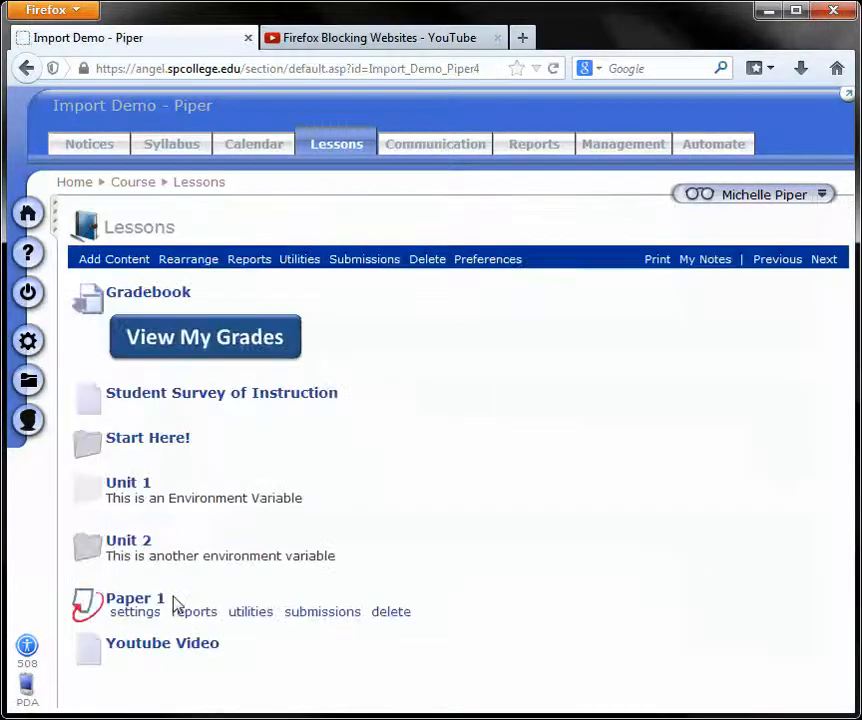
click(162, 642)
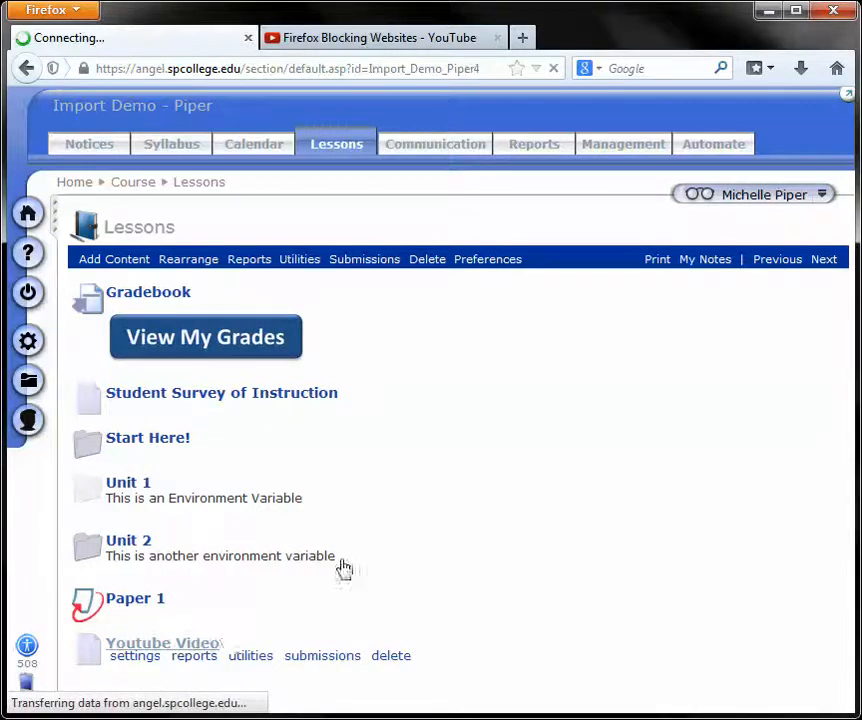
click(164, 642)
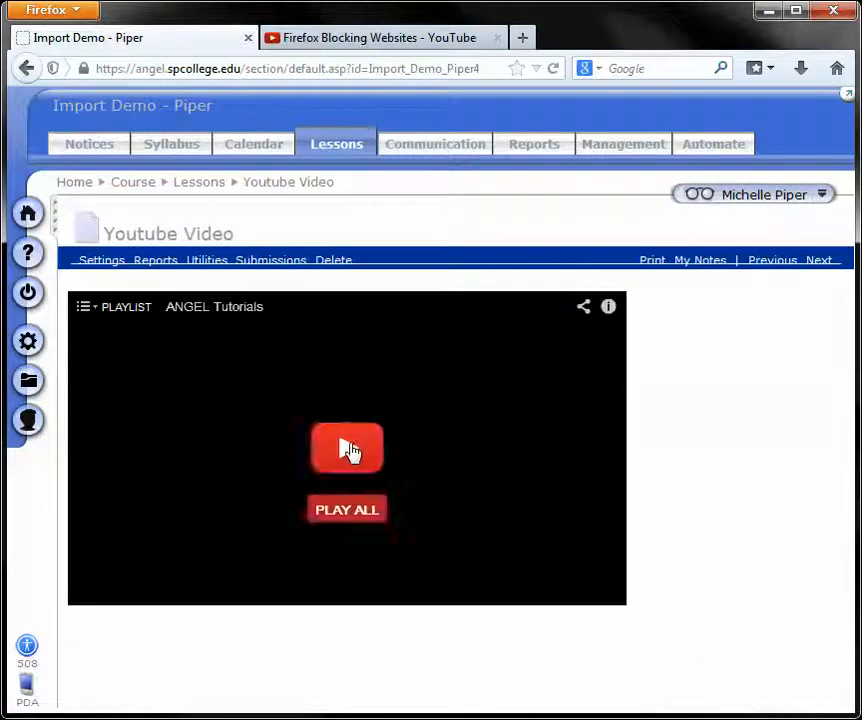